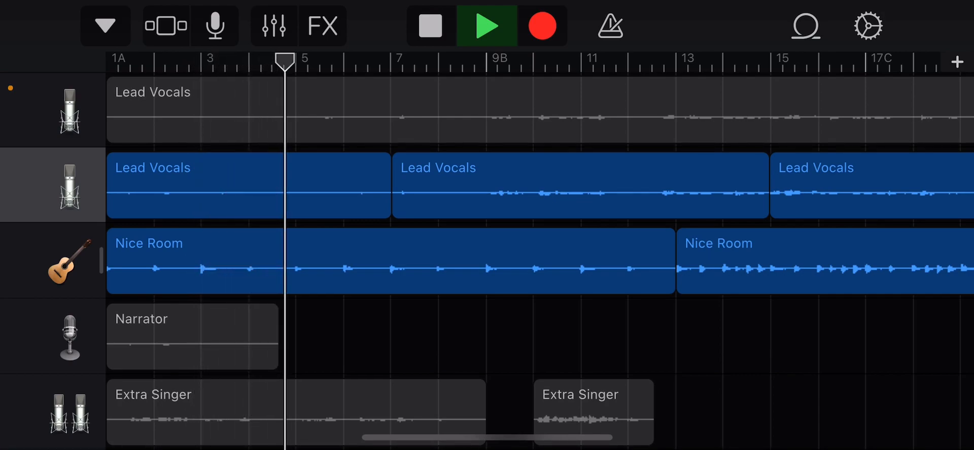
Play the song through to bar 37 and select the last Nice Room region to show its Cut/Copy/Split options.
click(322, 62)
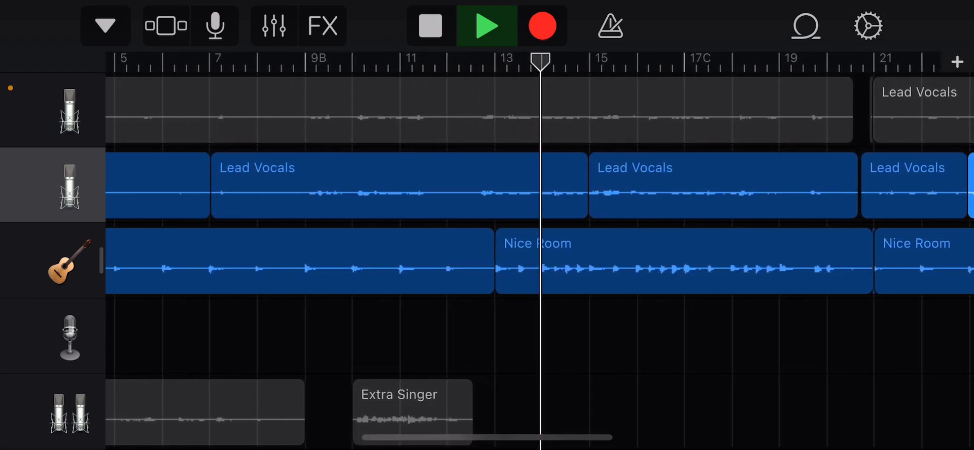
scroll(right, 3)
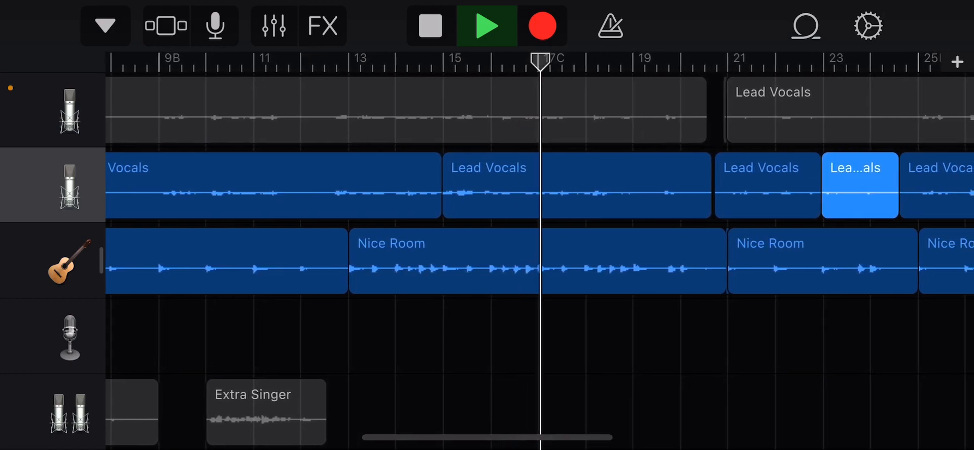
scroll(right, 3)
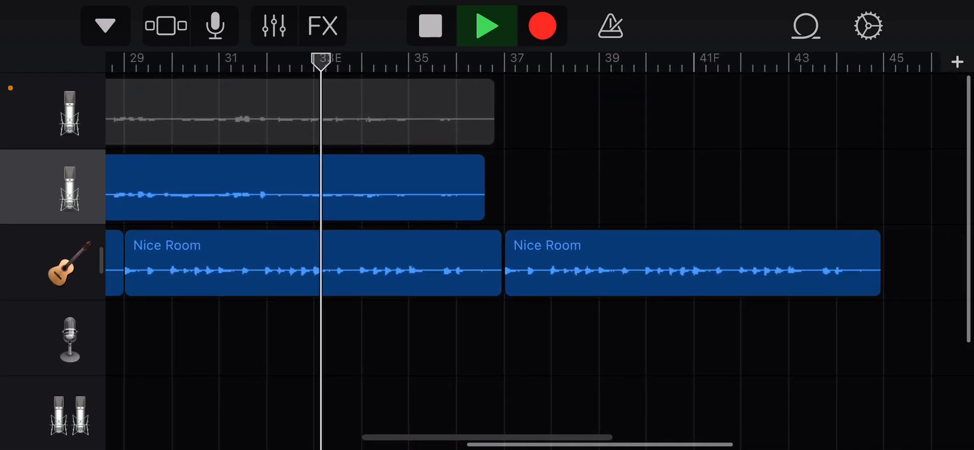
click(692, 263)
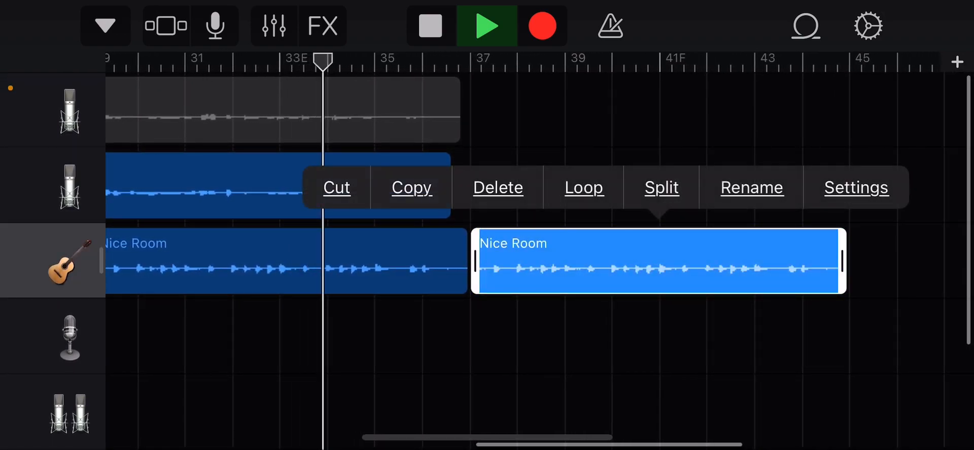